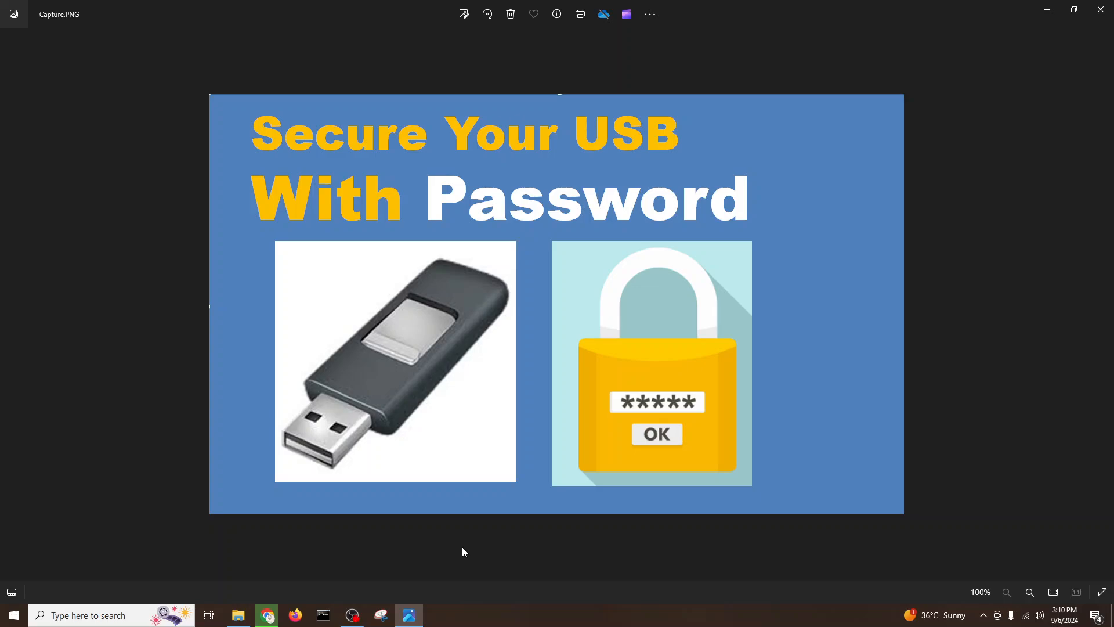
{"action": "mouse_move", "coordinate": [1073, 10]}
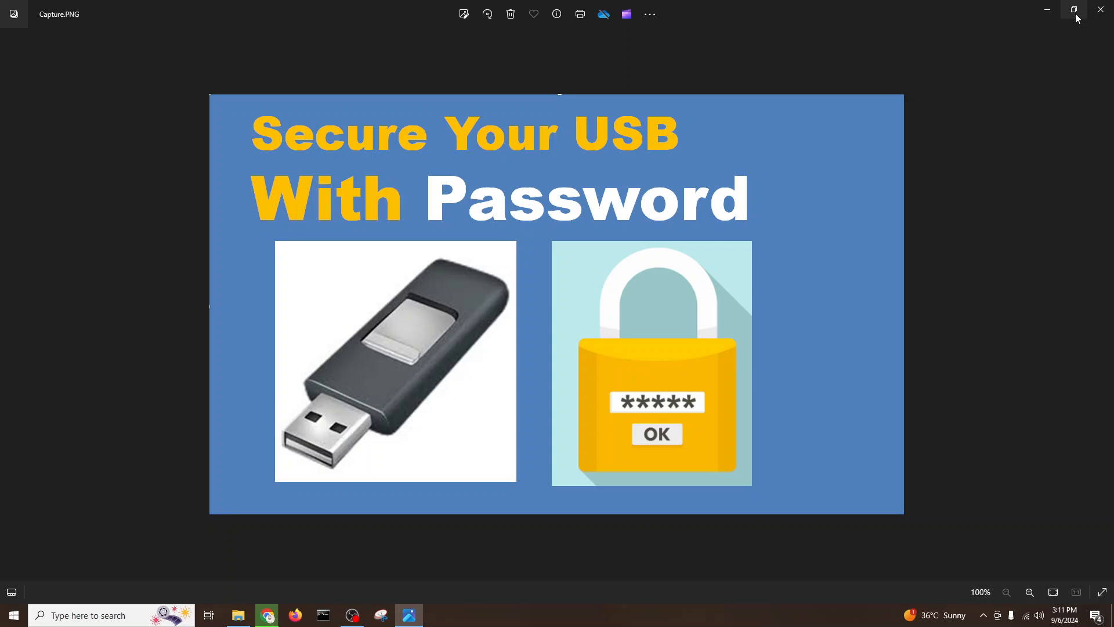
Bring up This PC in File Explorer and enter USB-Drive (D:).
{"action": "left_click", "coordinate": [1100, 9]}
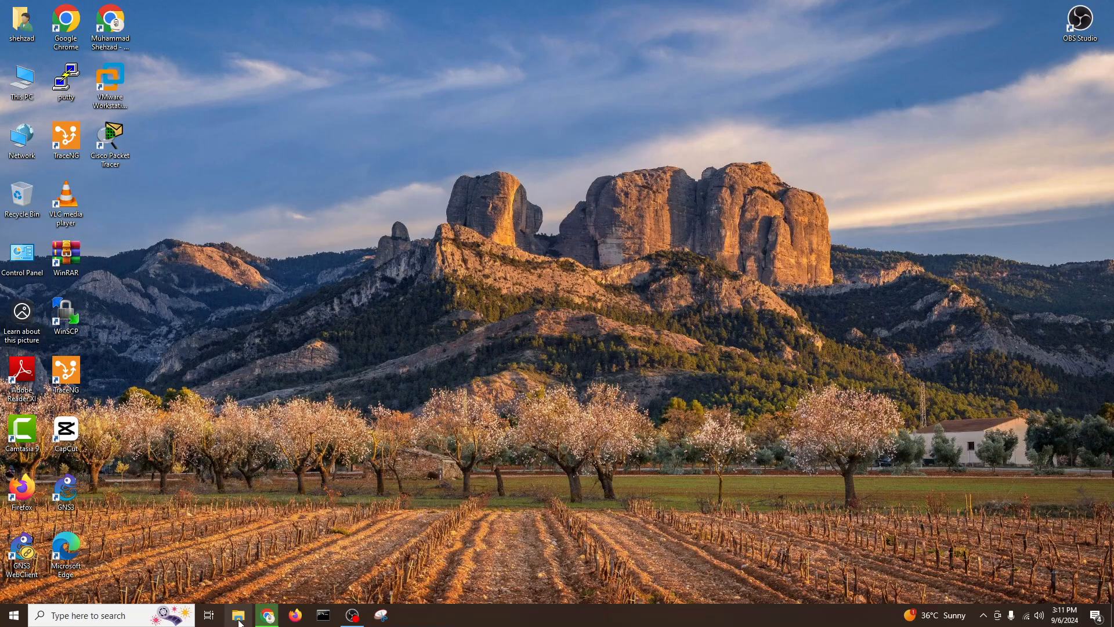
{"action": "left_click", "coordinate": [236, 615]}
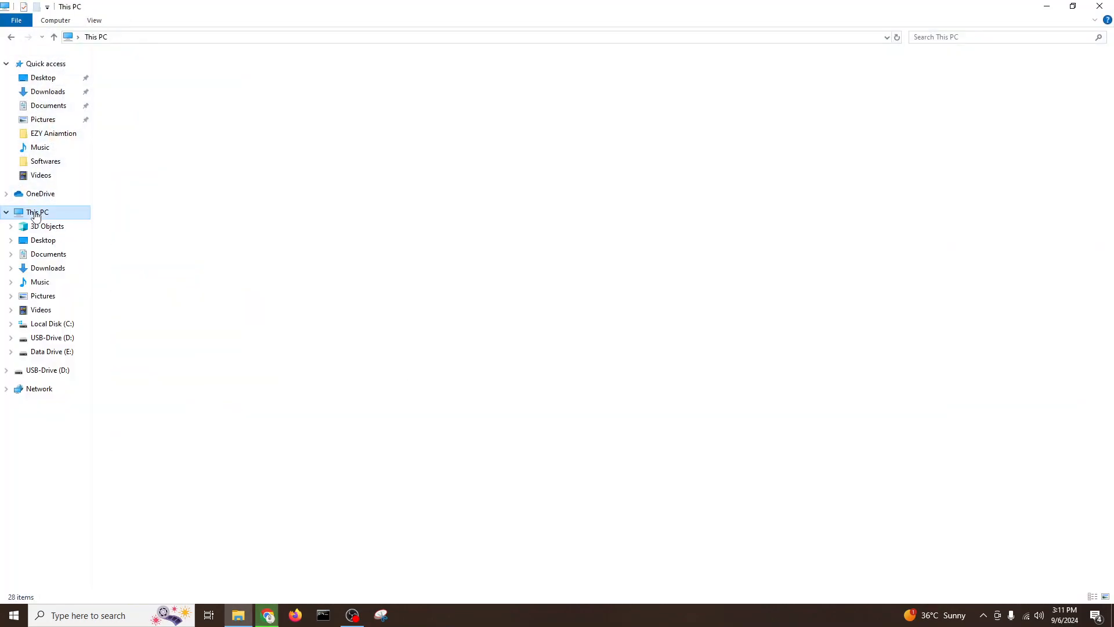
{"action": "left_click", "coordinate": [36, 212]}
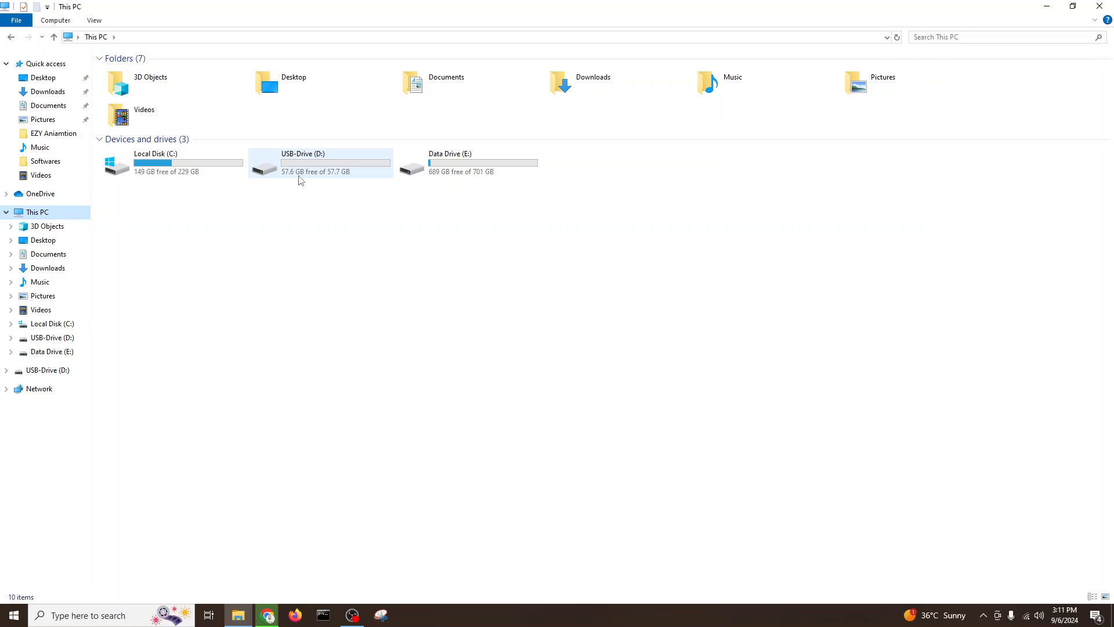
{"action": "double_click", "coordinate": [320, 162]}
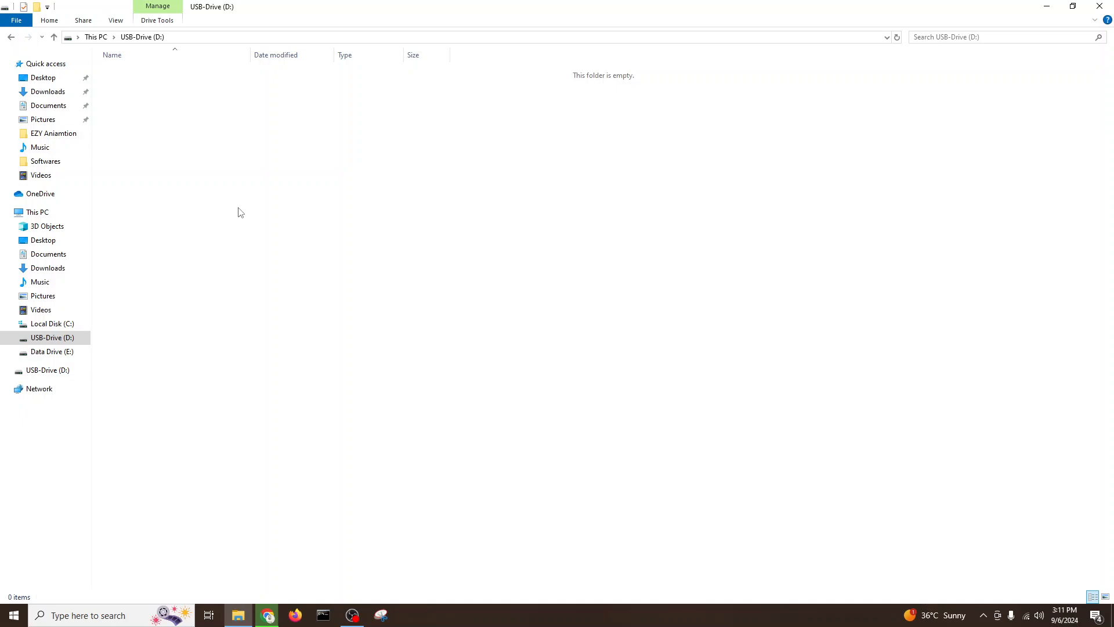
Add a new folder and an empty bitmap file to D:, then return to the This PC drive list.
{"action": "right_click", "coordinate": [240, 211]}
{"action": "type", "text": "sdfasdf"}
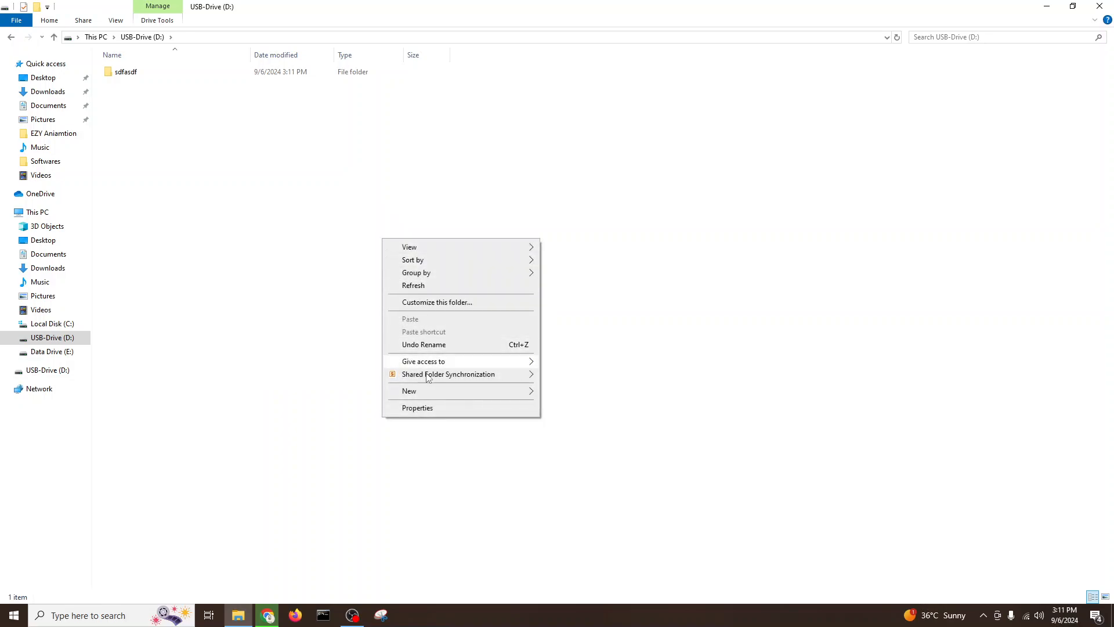
{"action": "left_click", "coordinate": [408, 390]}
{"action": "type", "text": "f"}
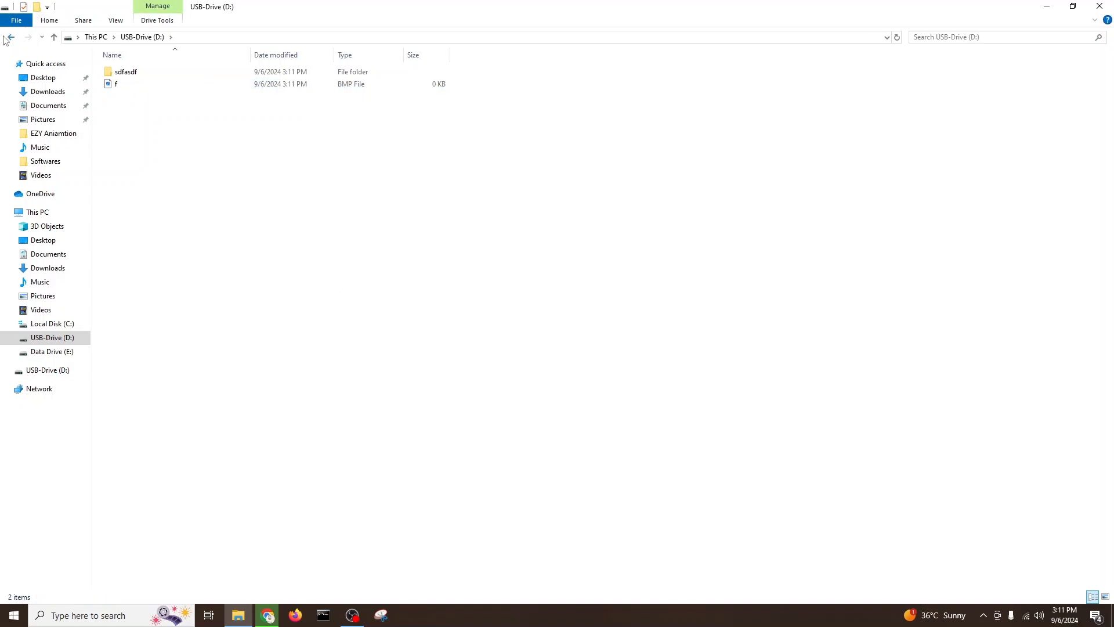
{"action": "left_click", "coordinate": [10, 37]}
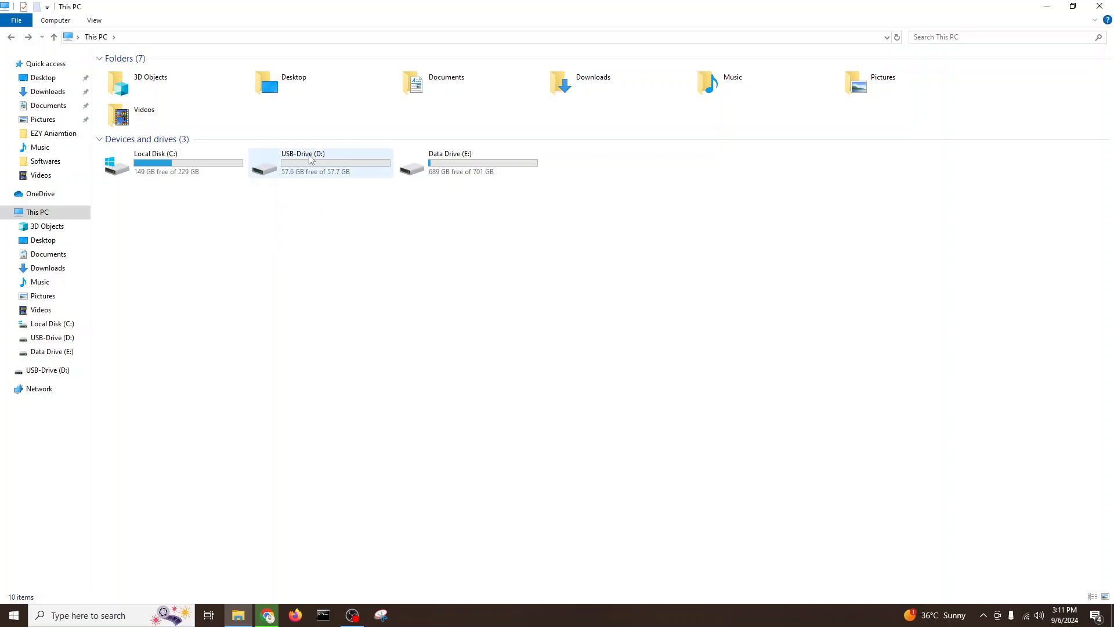
{"action": "double_click", "coordinate": [311, 161]}
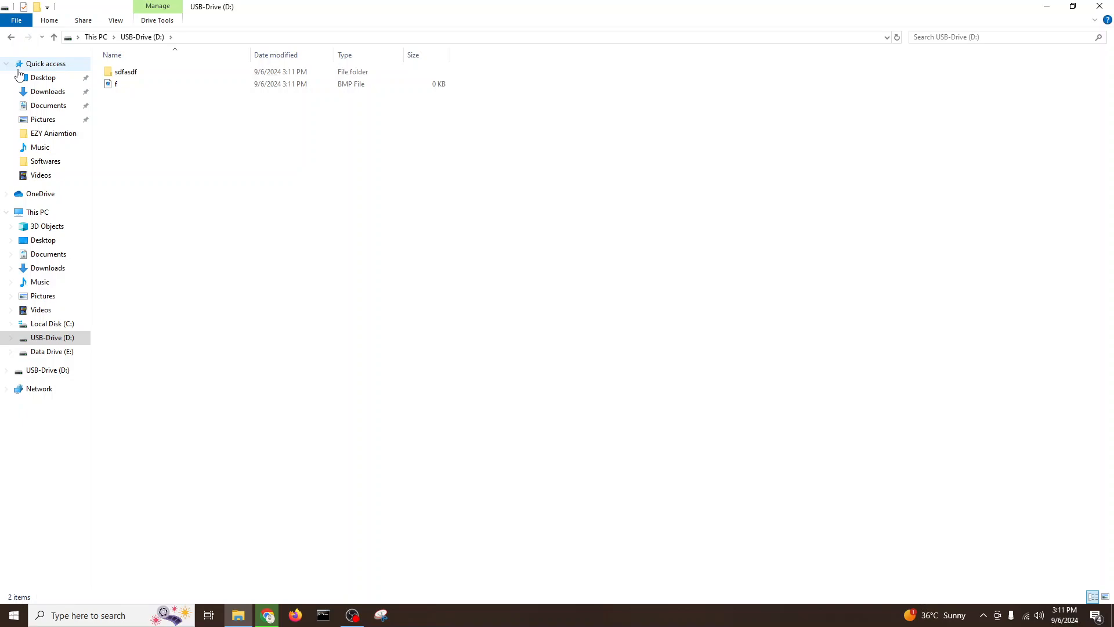
{"action": "left_click", "coordinate": [37, 212]}
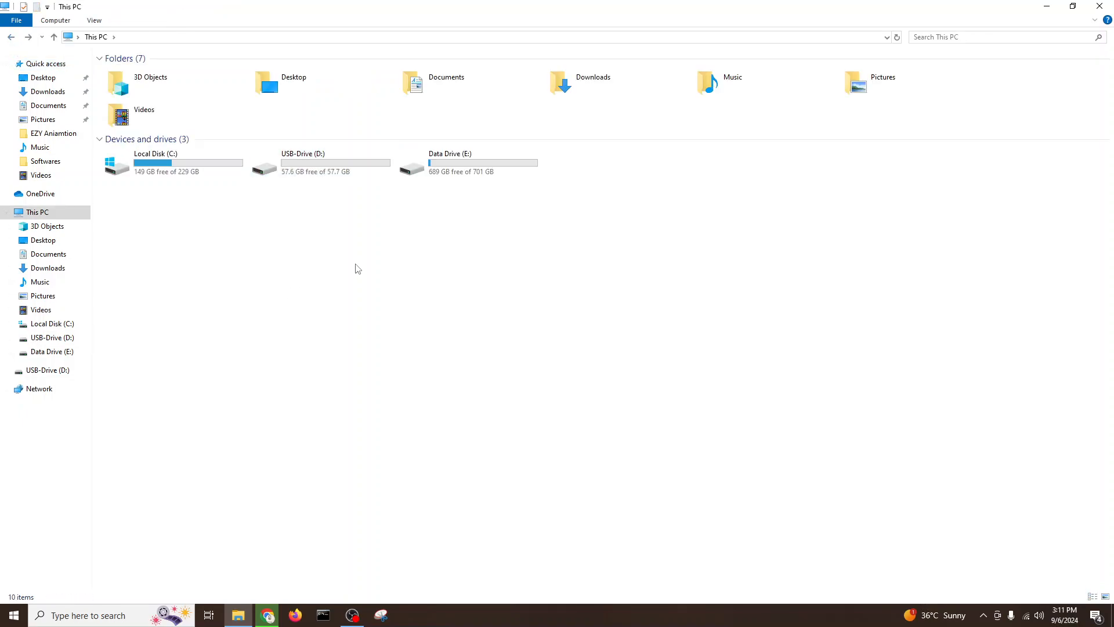
Turn on BitLocker for USB-Drive (D:) from its context menu in This PC.
{"action": "right_click", "coordinate": [302, 163]}
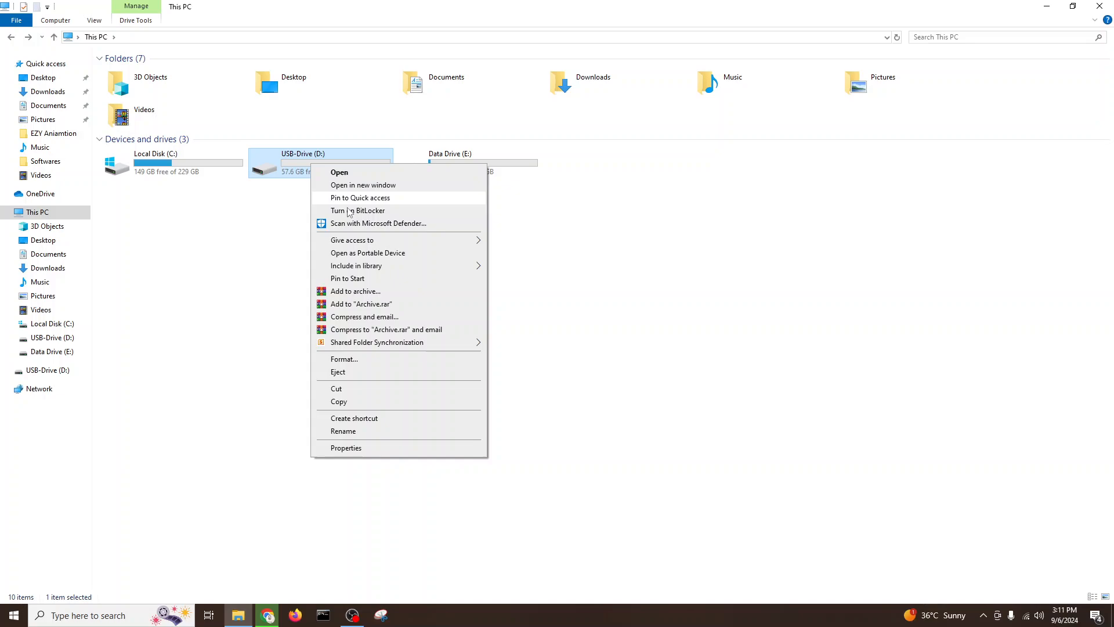
{"action": "mouse_move", "coordinate": [379, 216]}
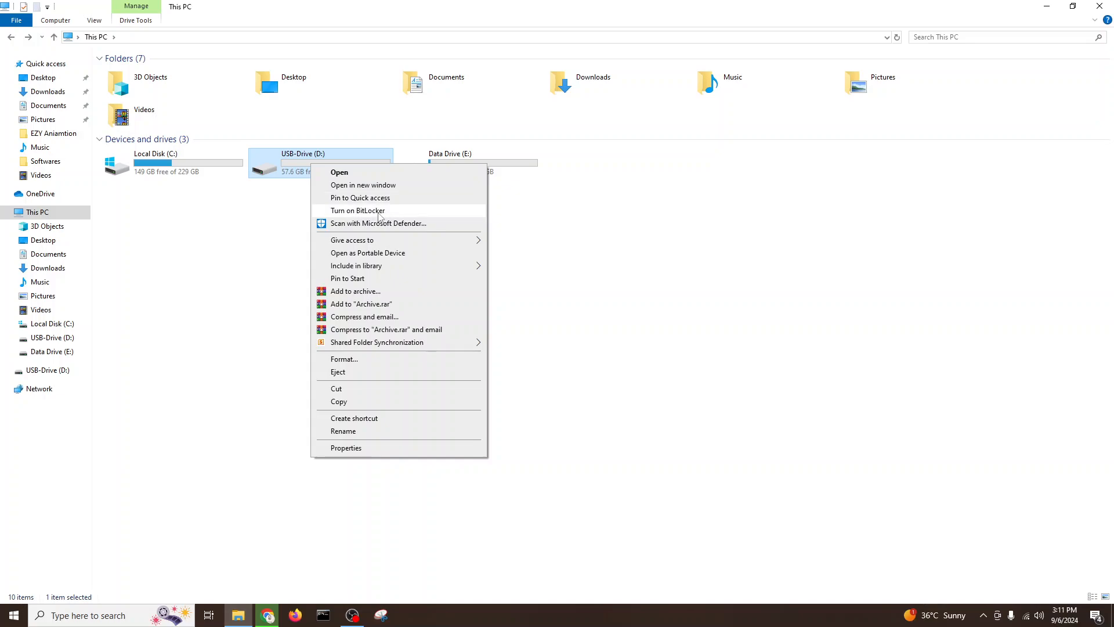
{"action": "left_click", "coordinate": [357, 210]}
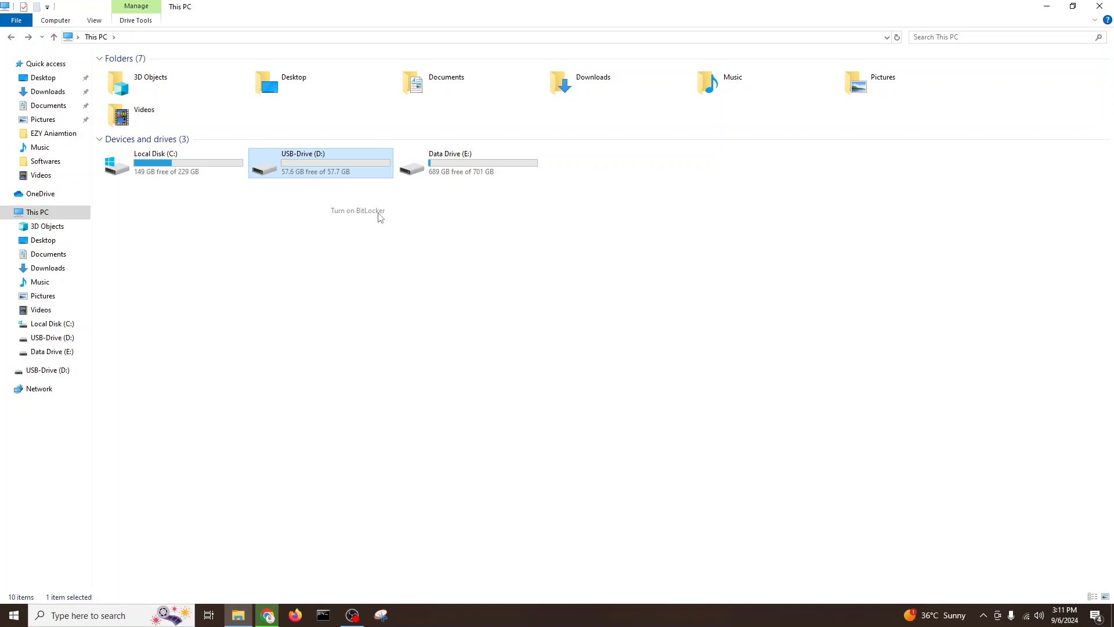
{"action": "left_click", "coordinate": [357, 210]}
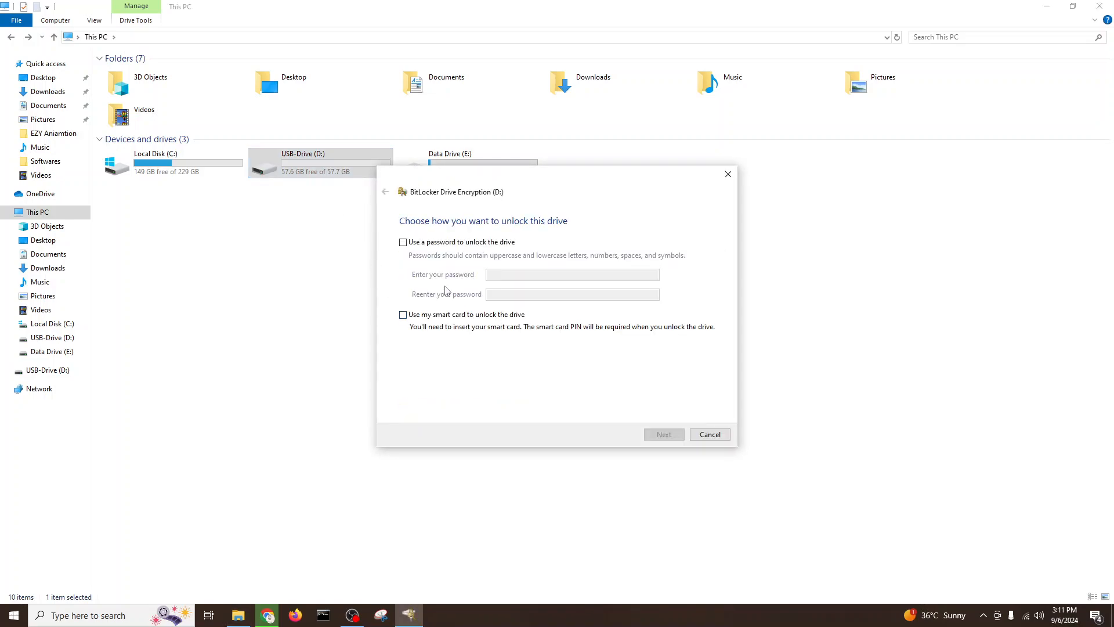
Choose password unlocking for the drive, enter the password twice, and advance to recovery-key backup.
{"action": "left_click", "coordinate": [402, 241]}
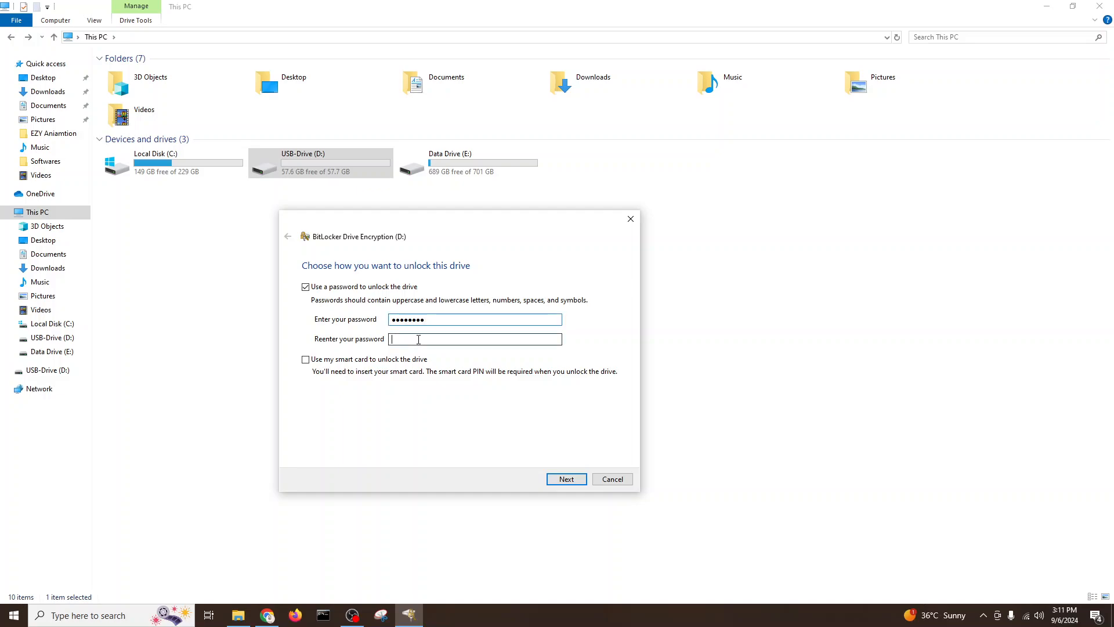
{"action": "type", "text": "•••"}
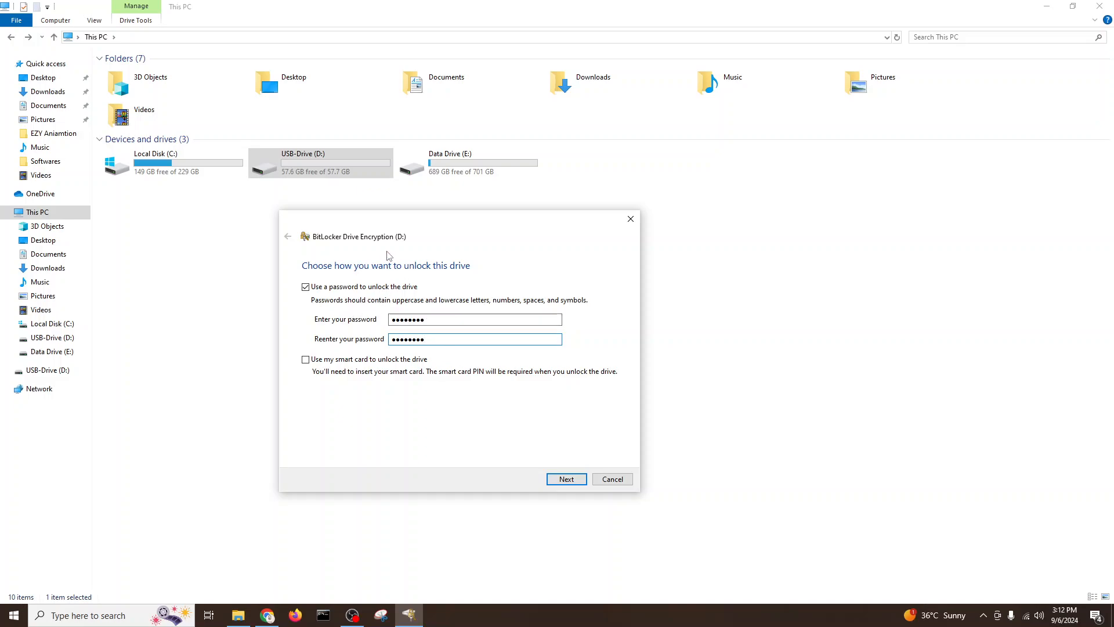
{"action": "left_click", "coordinate": [566, 478]}
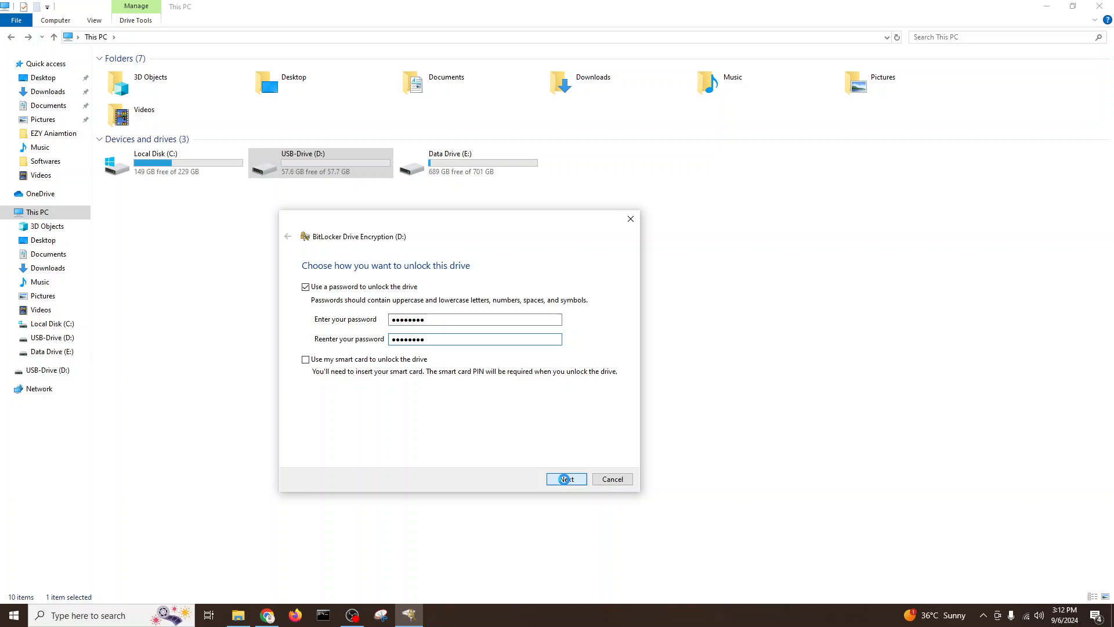
{"action": "left_click", "coordinate": [567, 478]}
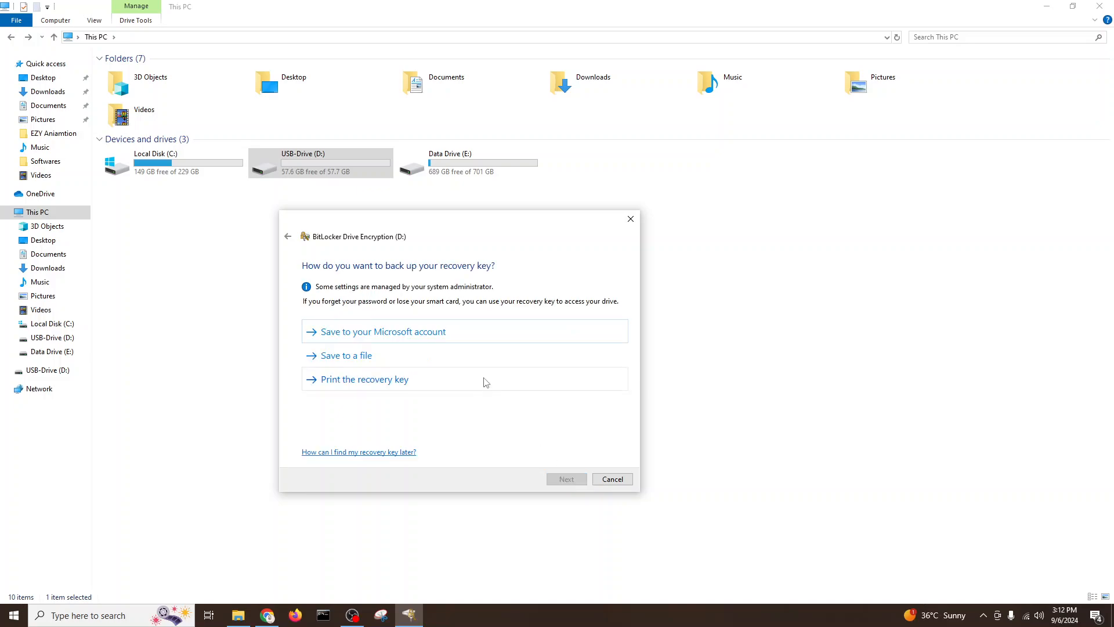
{"action": "mouse_move", "coordinate": [515, 429]}
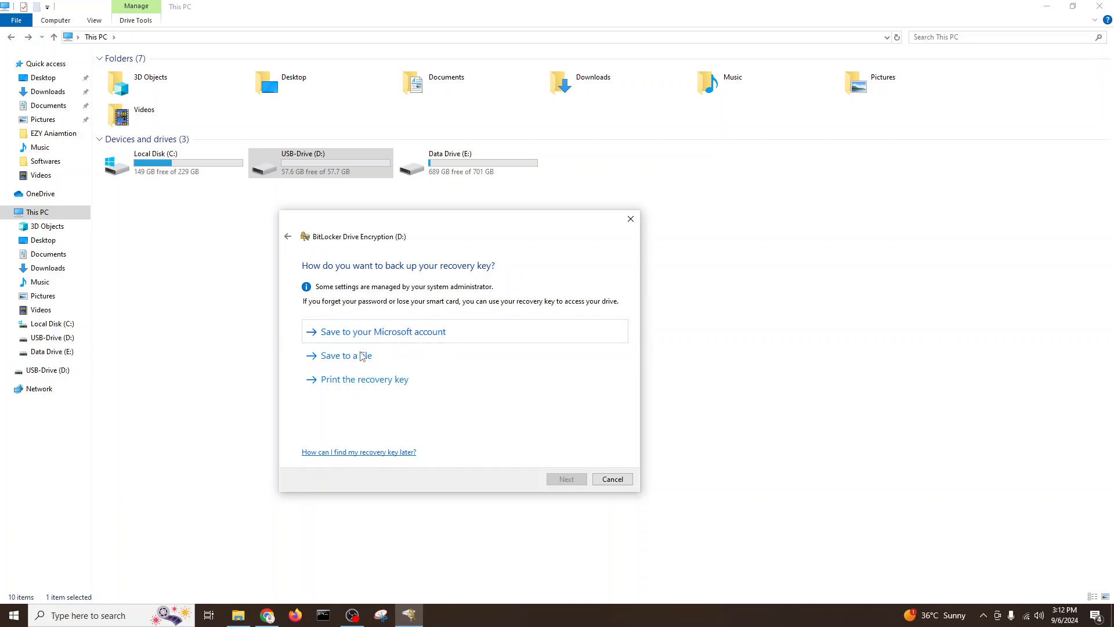
Try saving the recovery key file to the root of Data Drive (E:) and dismiss the location error.
{"action": "left_click", "coordinate": [346, 356]}
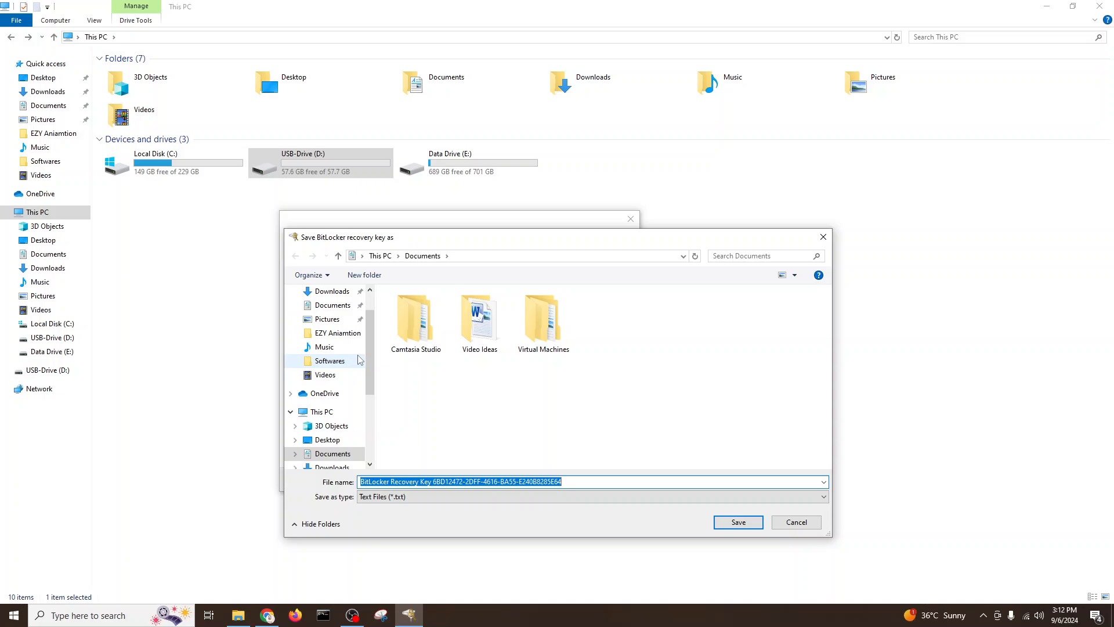
{"action": "left_click", "coordinate": [321, 411]}
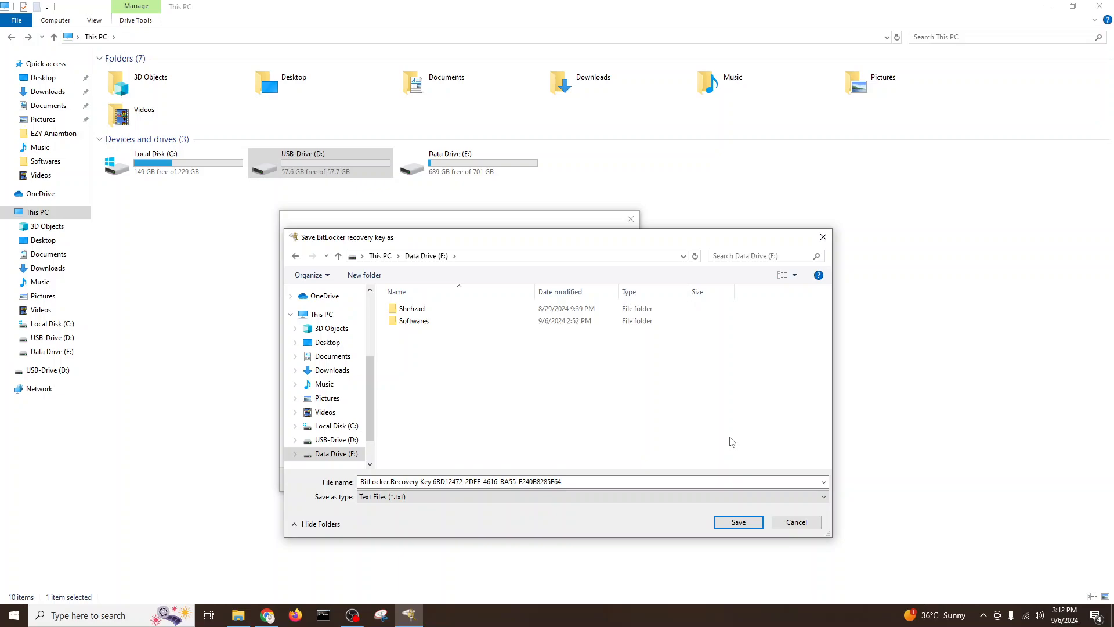
{"action": "left_click", "coordinate": [738, 522]}
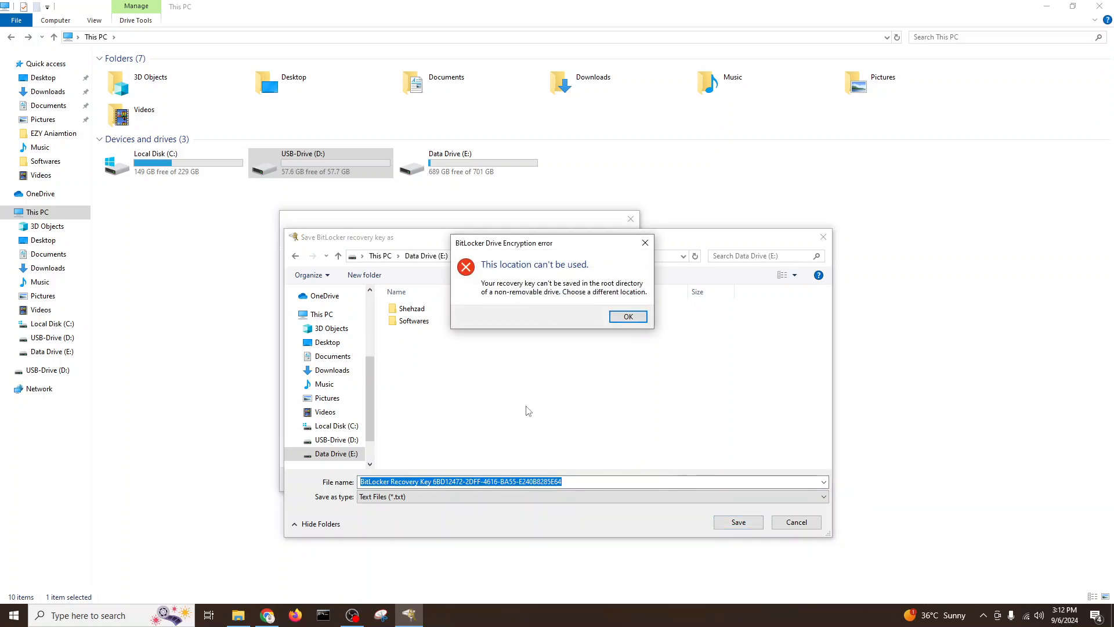
{"action": "mouse_move", "coordinate": [539, 312]}
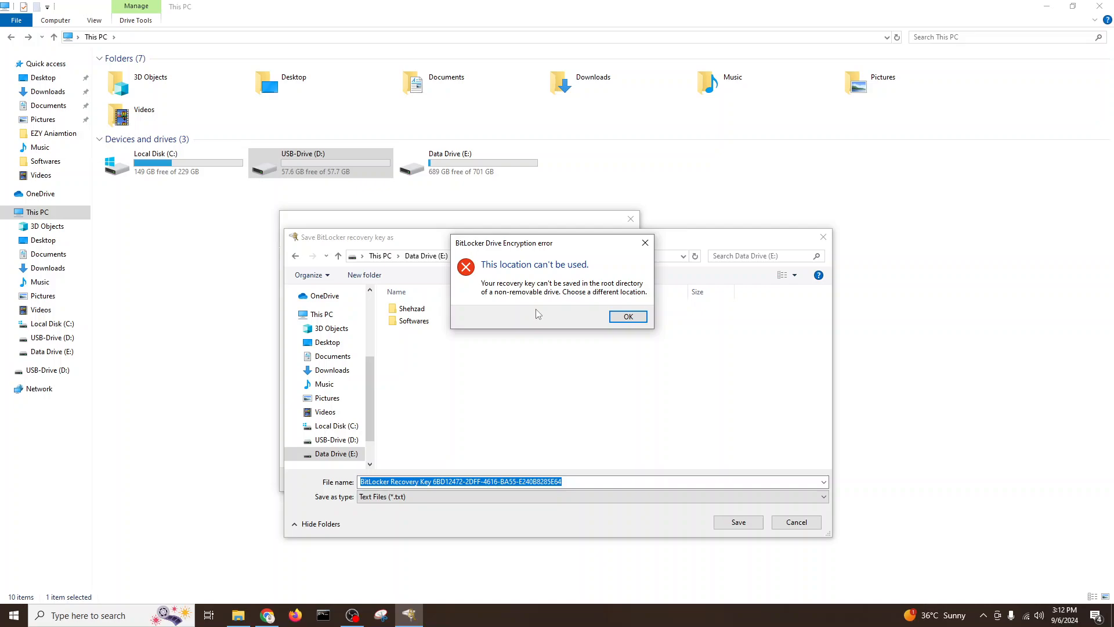
{"action": "mouse_move", "coordinate": [576, 297]}
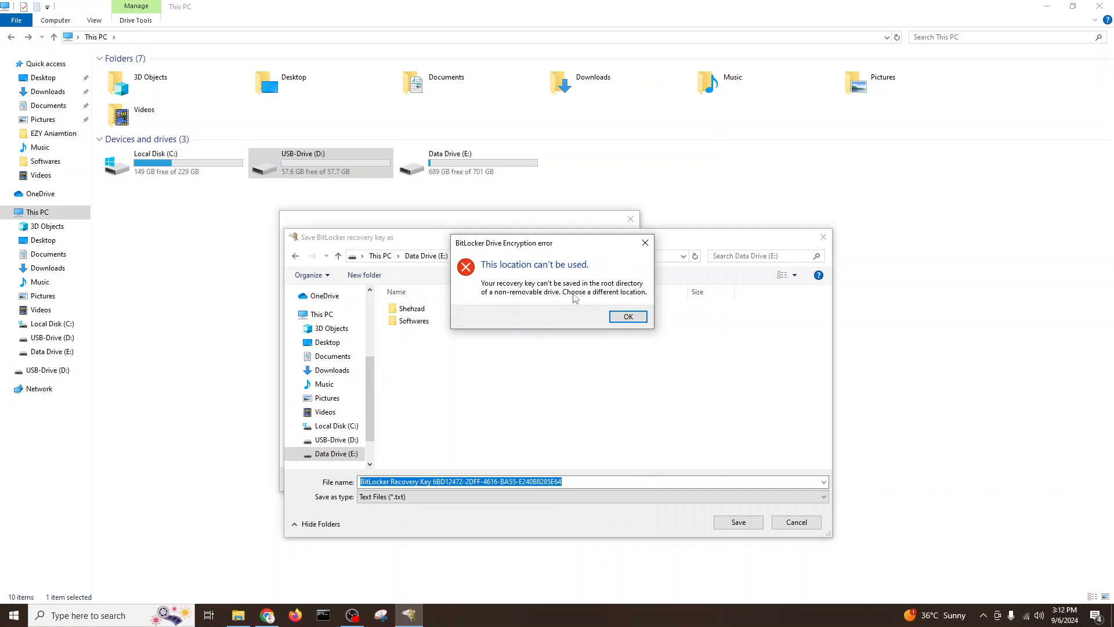
{"action": "mouse_move", "coordinate": [493, 302]}
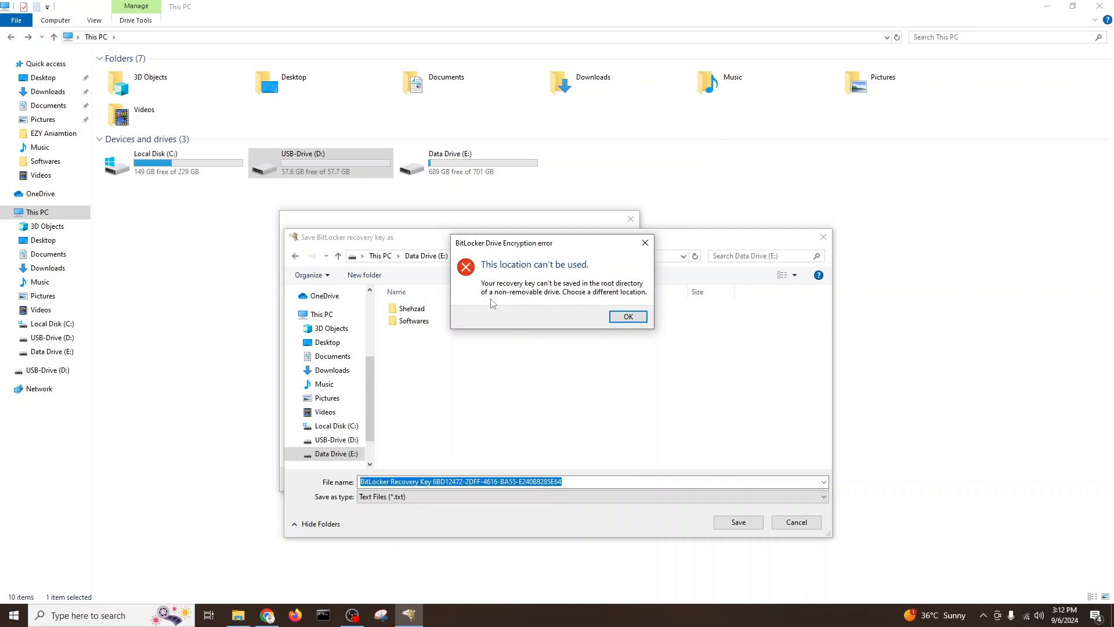
{"action": "mouse_move", "coordinate": [595, 320]}
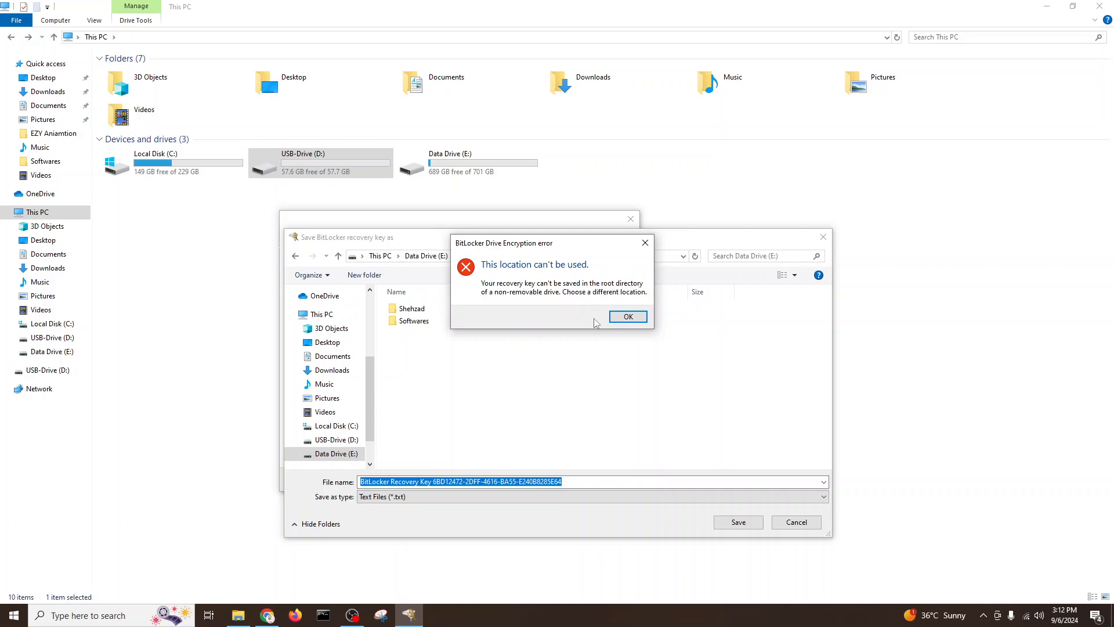
{"action": "left_click", "coordinate": [628, 316]}
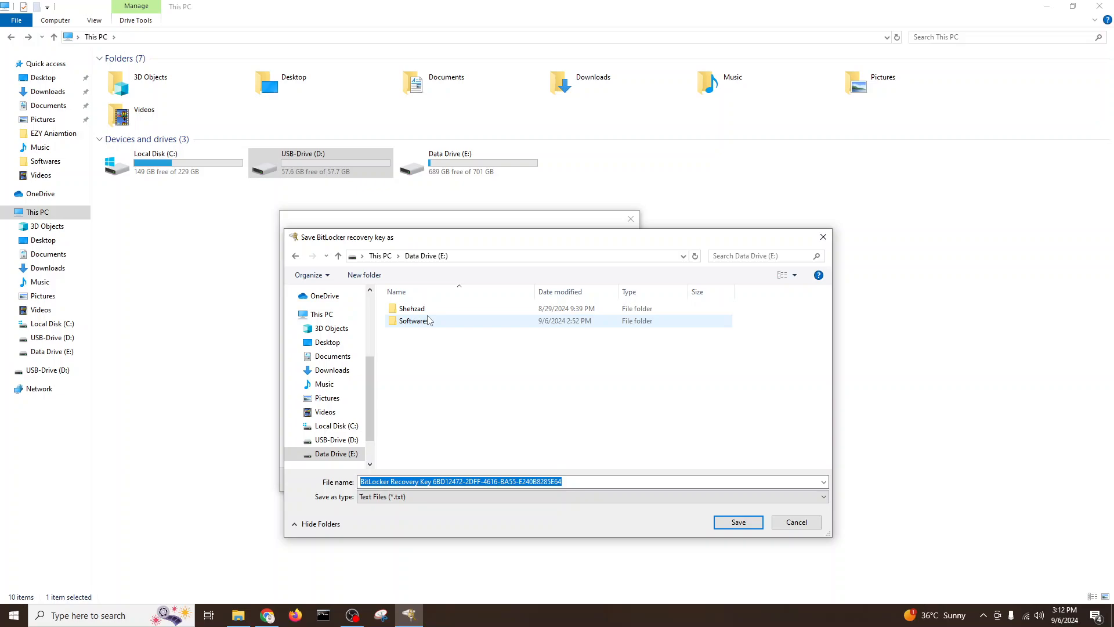
Create a new folder on Data Drive (E:), save the recovery key there, and continue.
{"action": "left_click", "coordinate": [462, 351]}
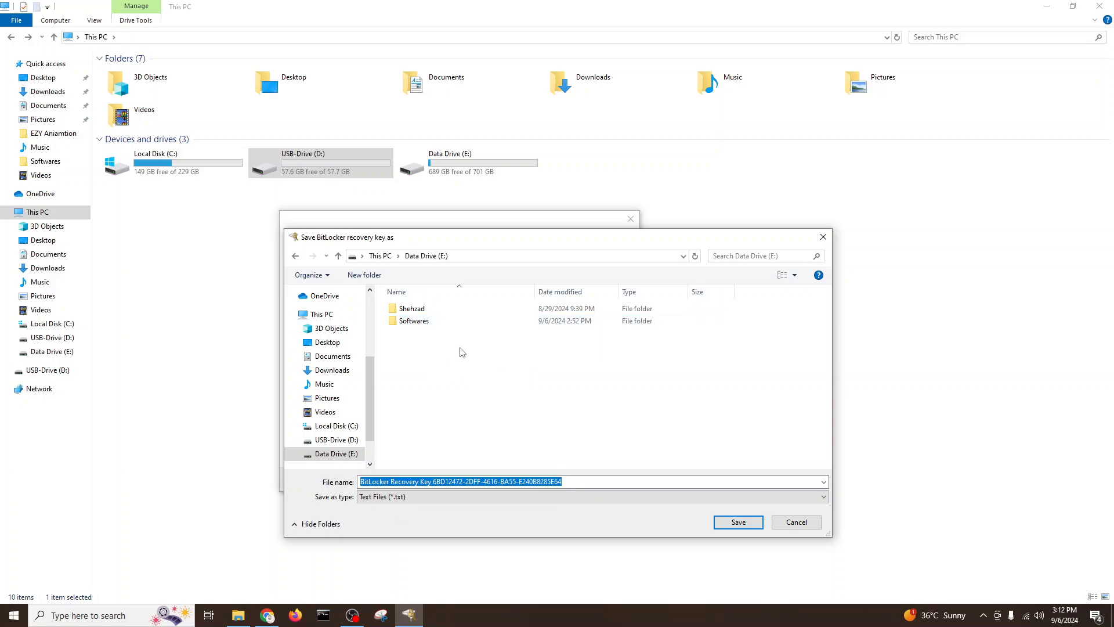
{"action": "right_click", "coordinate": [462, 352]}
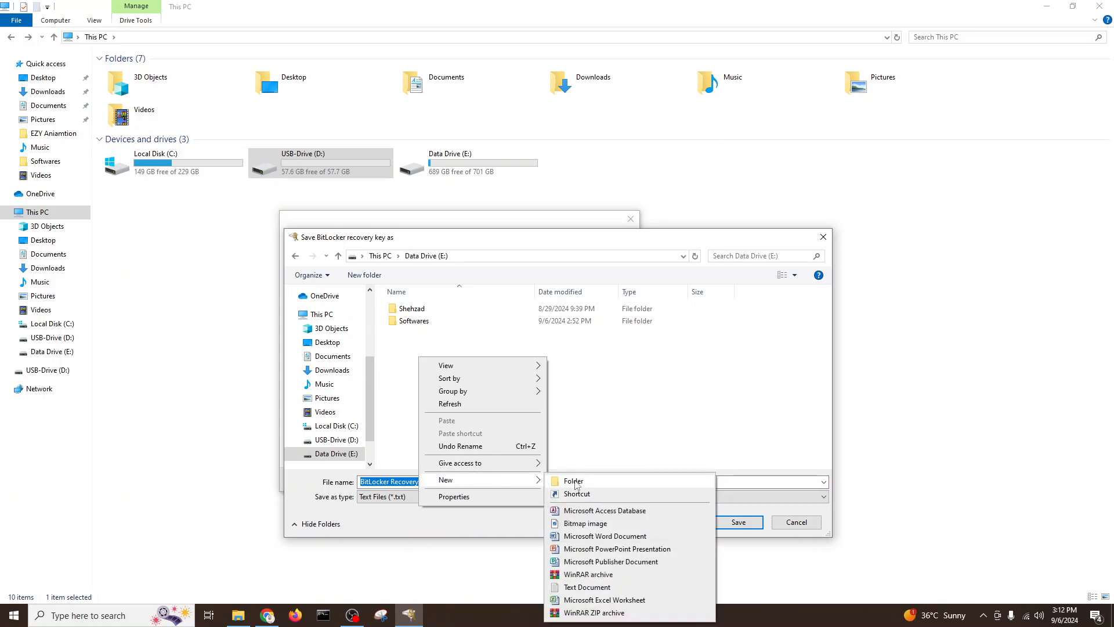
{"action": "left_click", "coordinate": [573, 480]}
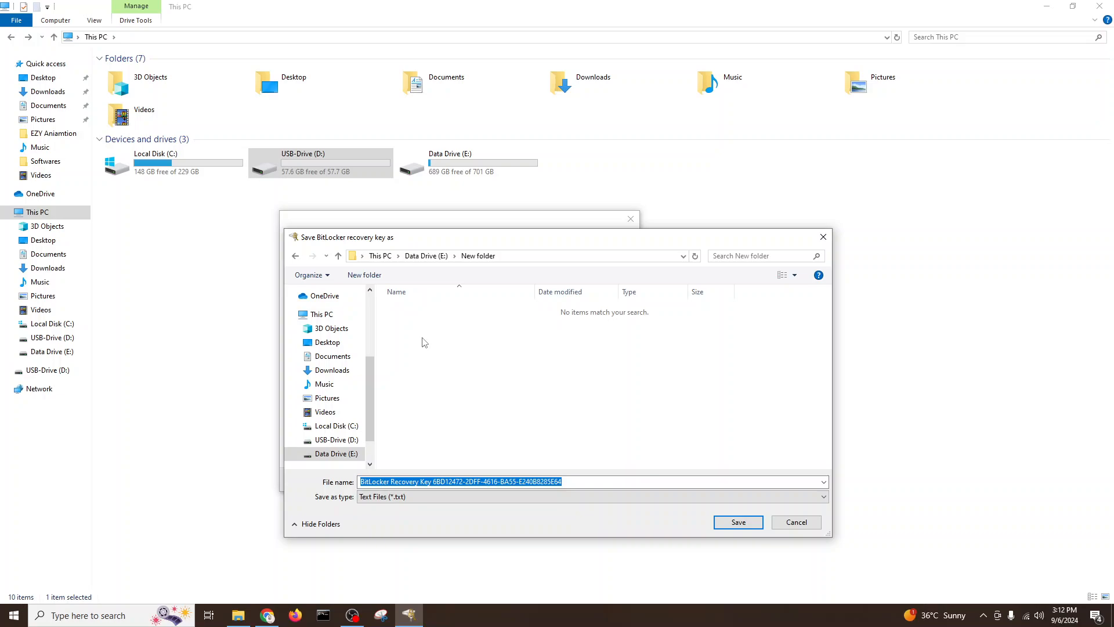
{"action": "left_click", "coordinate": [738, 522]}
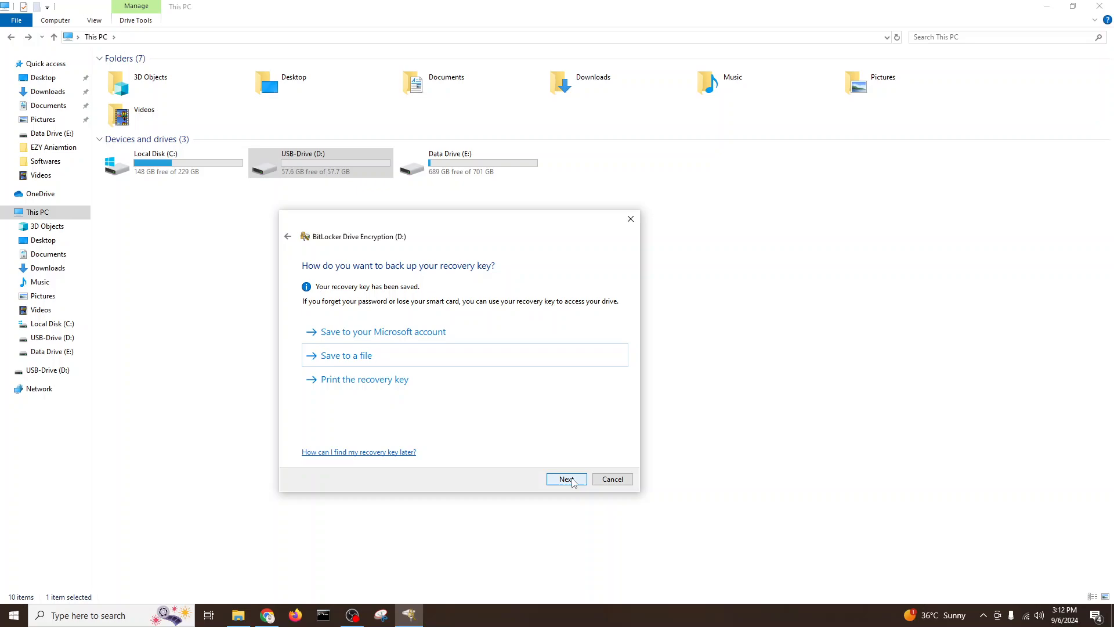
{"action": "left_click", "coordinate": [566, 478]}
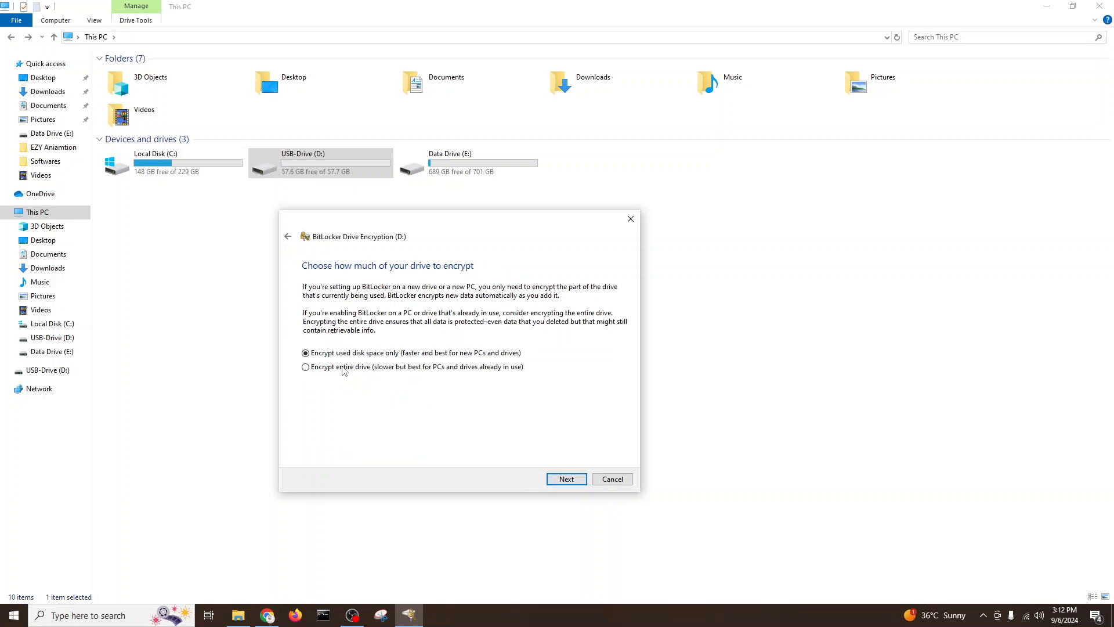
{"action": "mouse_move", "coordinate": [399, 364]}
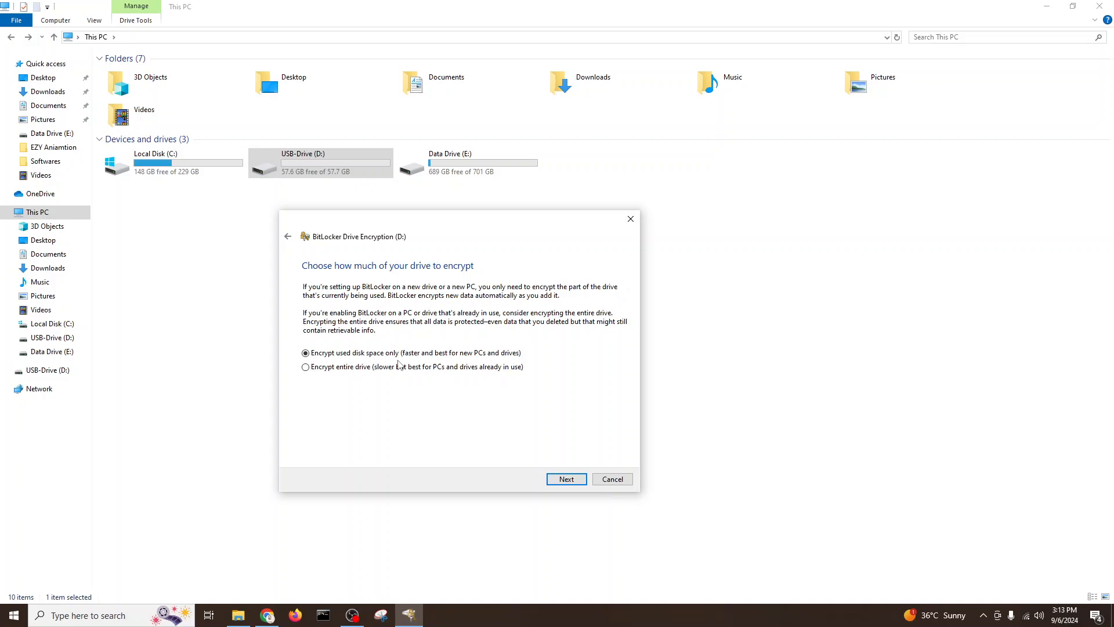
Accept 'Encrypt used disk space only' and proceed with compatible encryption mode.
{"action": "left_click", "coordinate": [566, 478]}
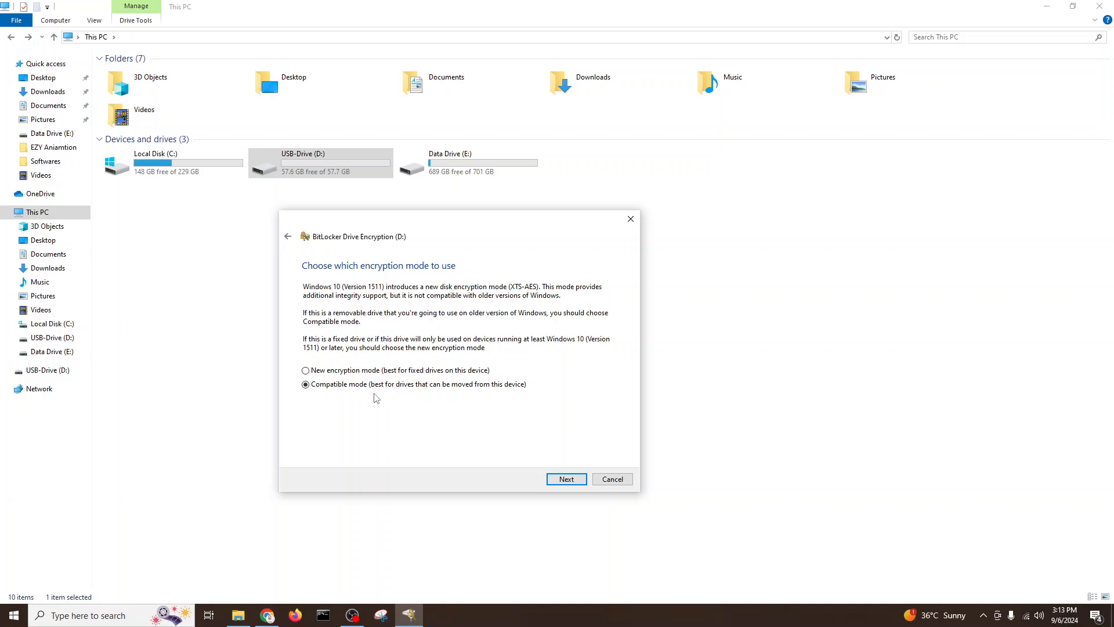
{"action": "mouse_move", "coordinate": [487, 432]}
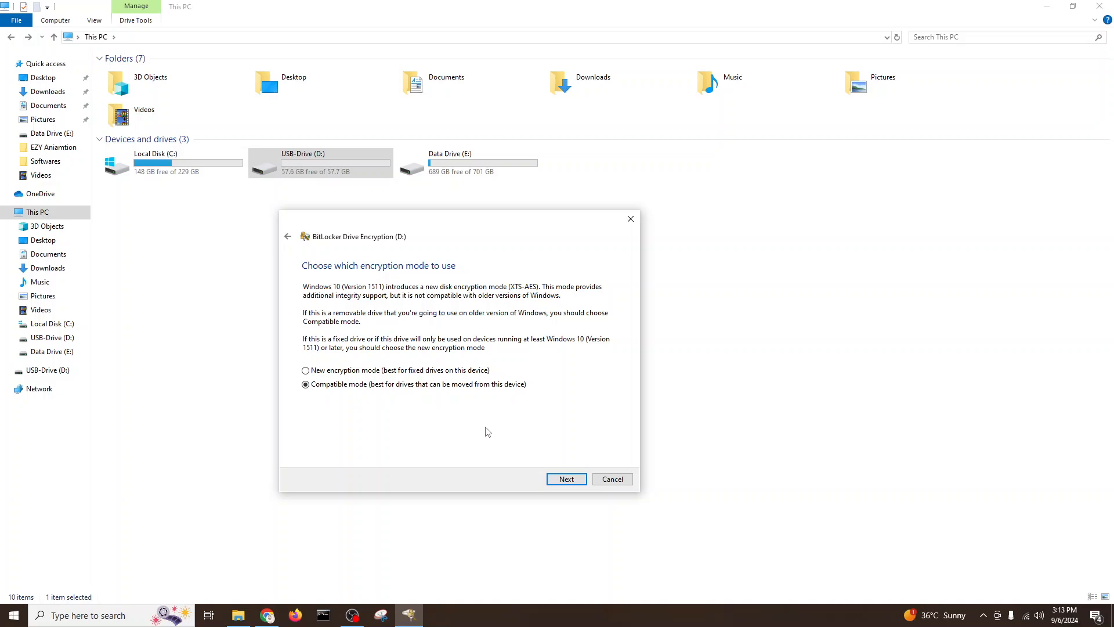
{"action": "mouse_move", "coordinate": [560, 424]}
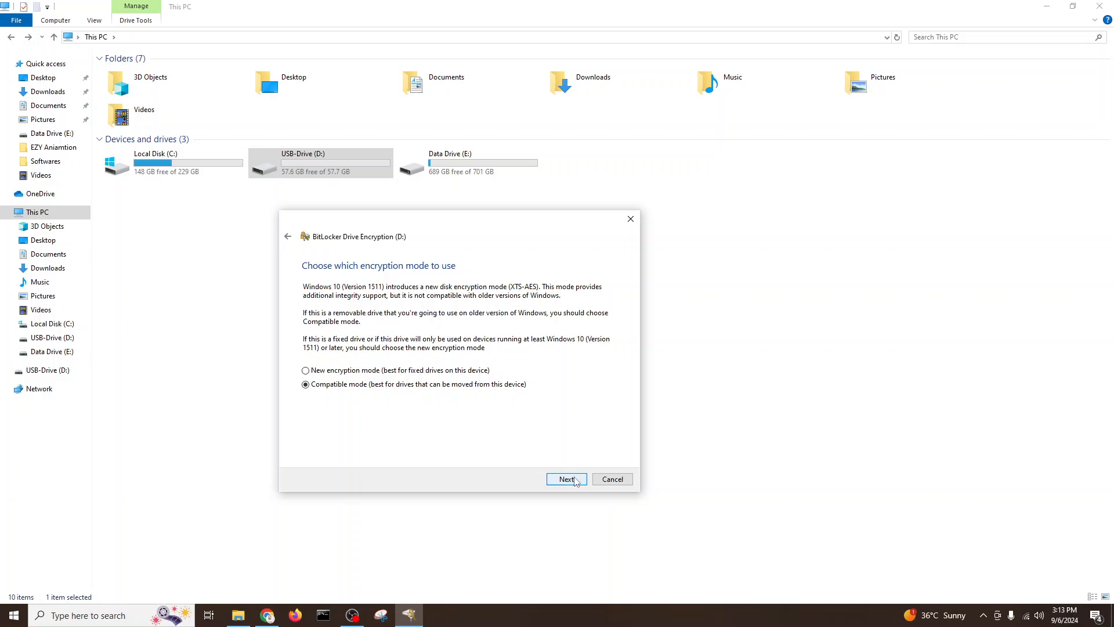
{"action": "left_click", "coordinate": [566, 478]}
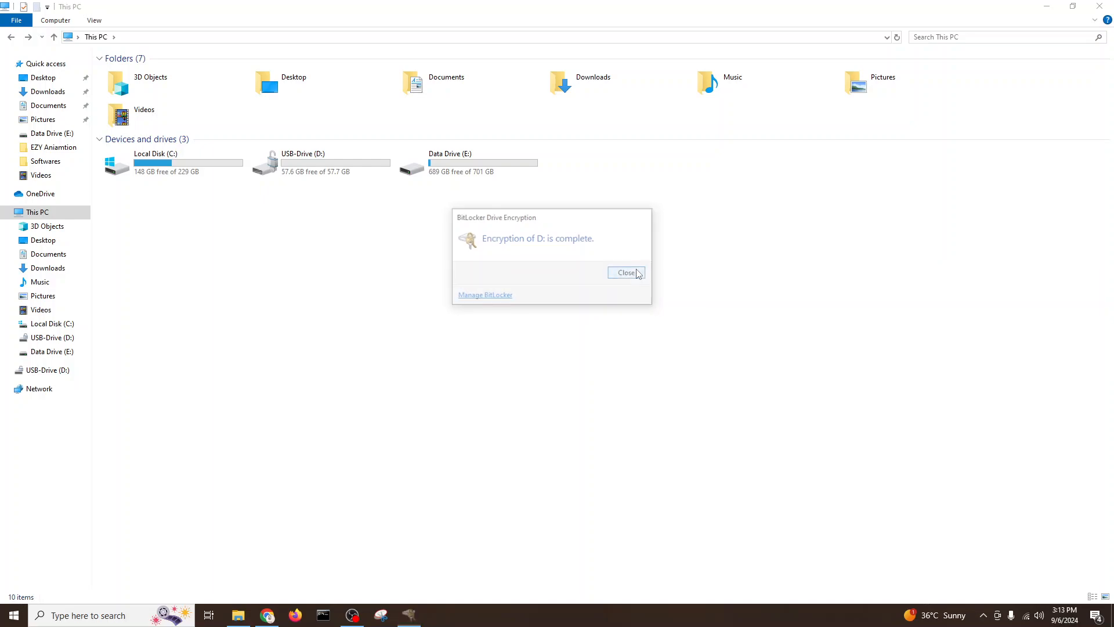
Close the 'Encryption of D: is complete' notice.
{"action": "left_click", "coordinate": [626, 273]}
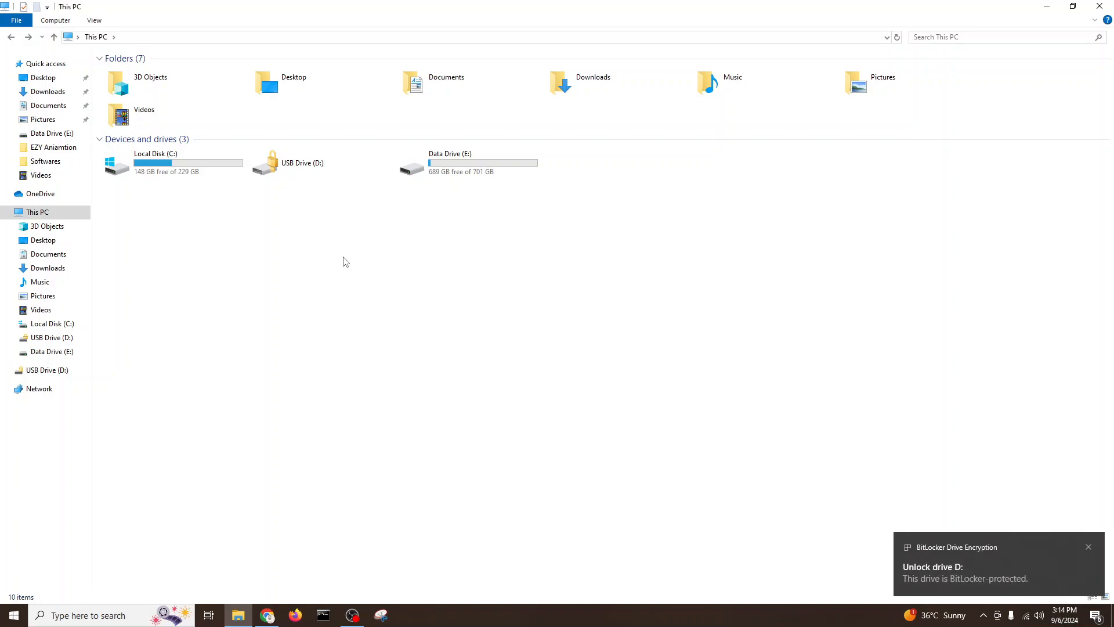
{"action": "mouse_move", "coordinate": [343, 254]}
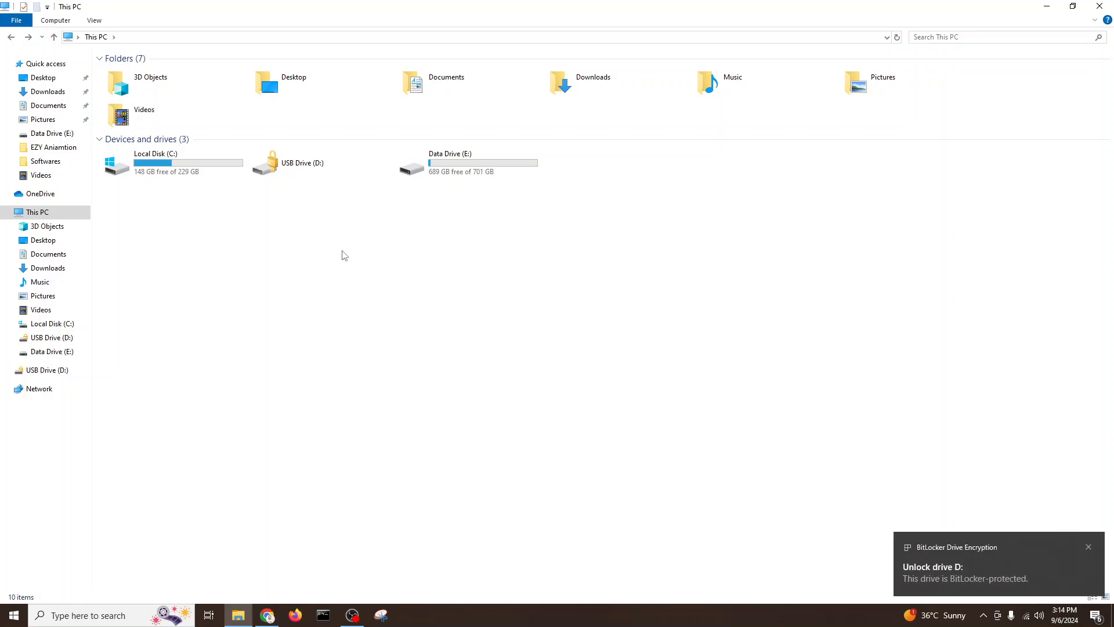
{"action": "mouse_move", "coordinate": [313, 208]}
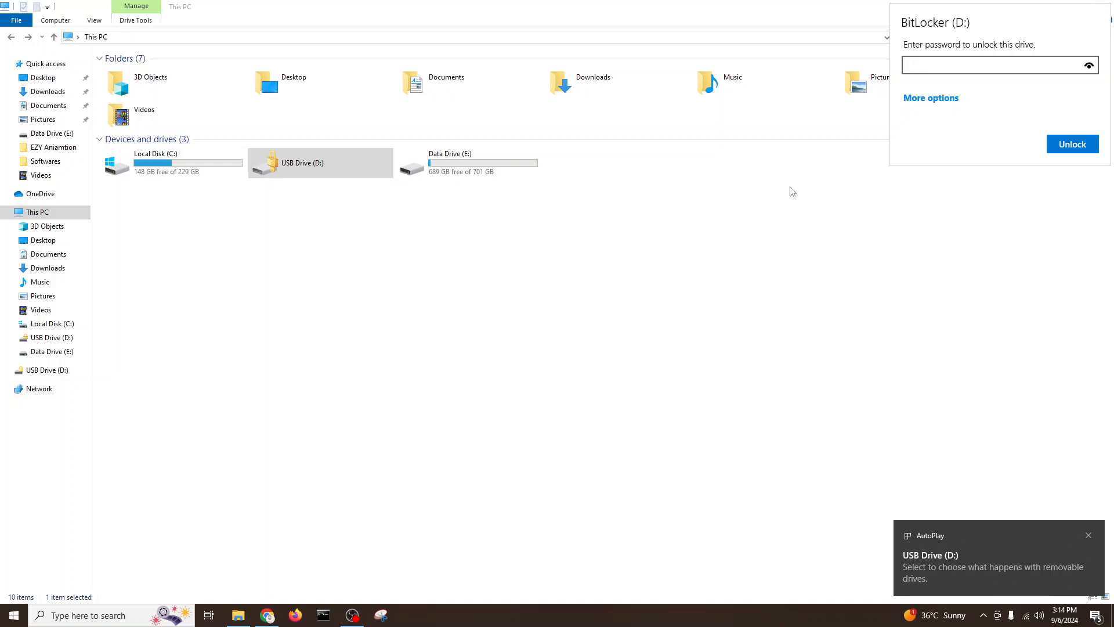
{"action": "mouse_move", "coordinate": [924, 26]}
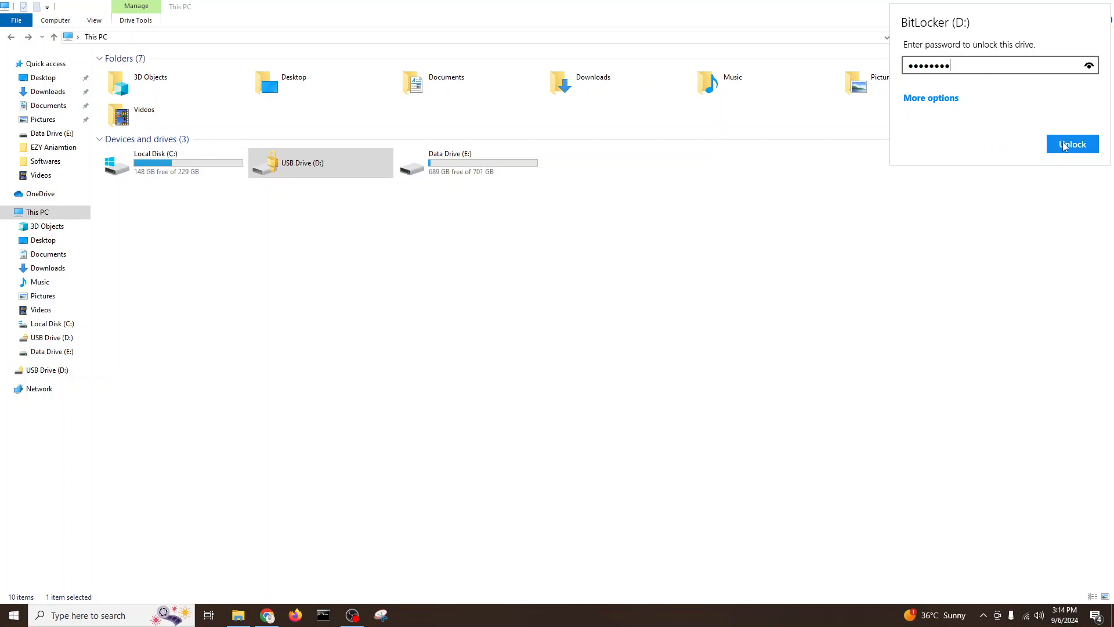
Unlock D: with its BitLocker password, view its files, and go back to This PC.
{"action": "left_click", "coordinate": [1072, 144]}
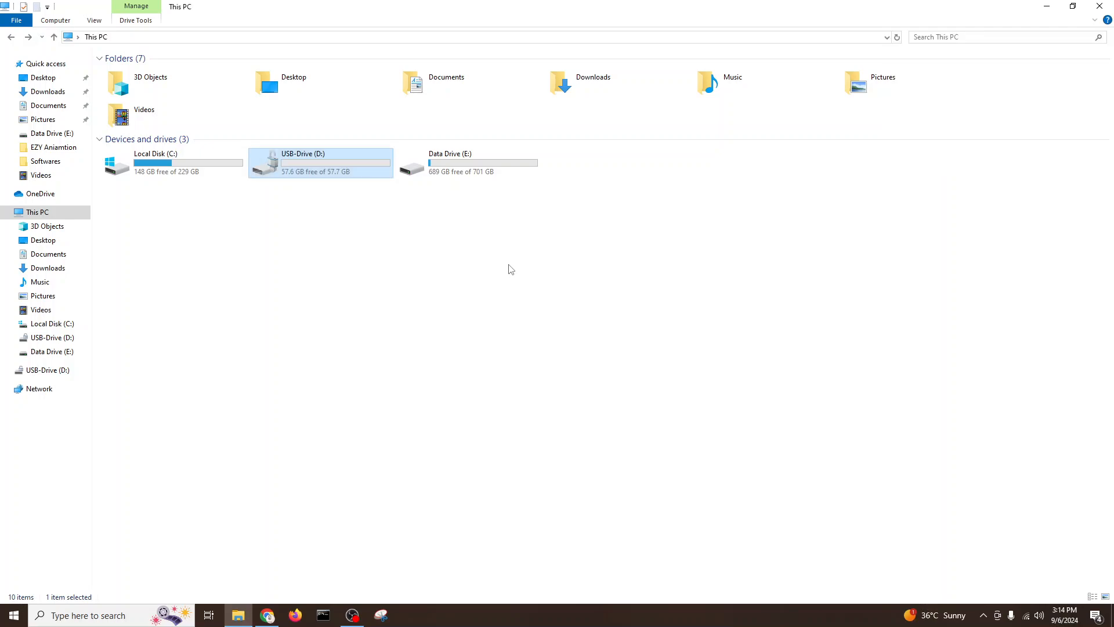
{"action": "double_click", "coordinate": [320, 162]}
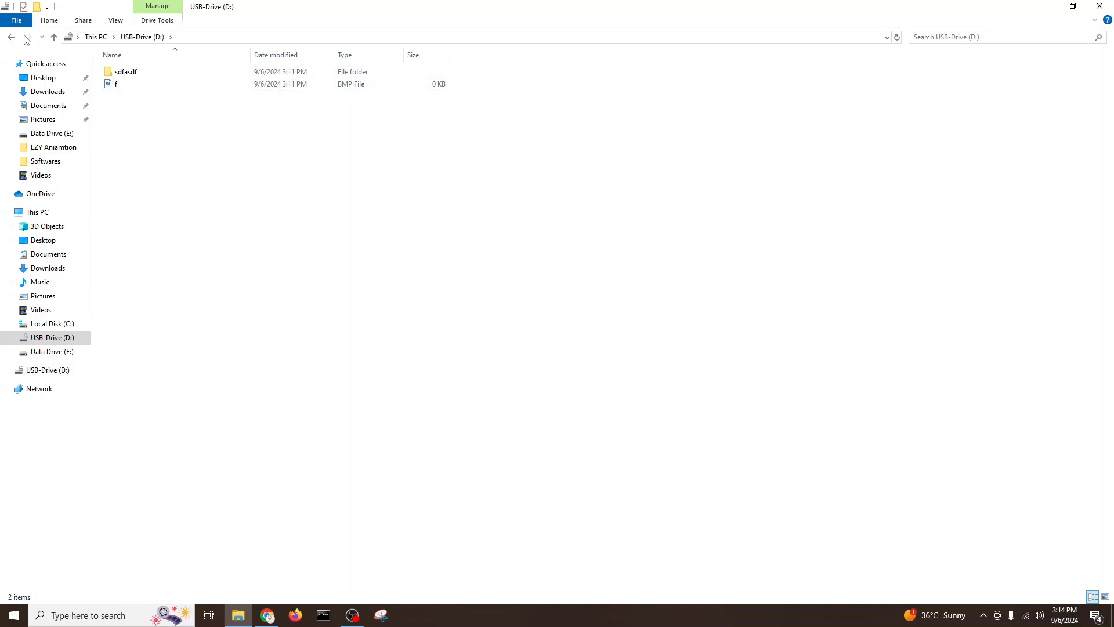
{"action": "left_click", "coordinate": [9, 37]}
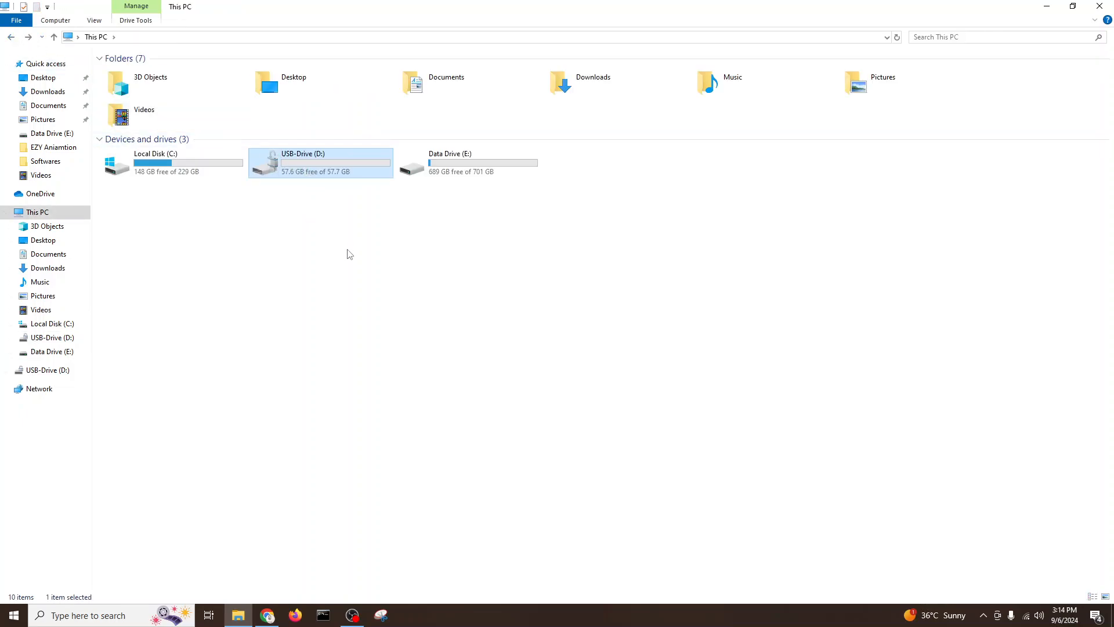
{"action": "mouse_move", "coordinate": [332, 260]}
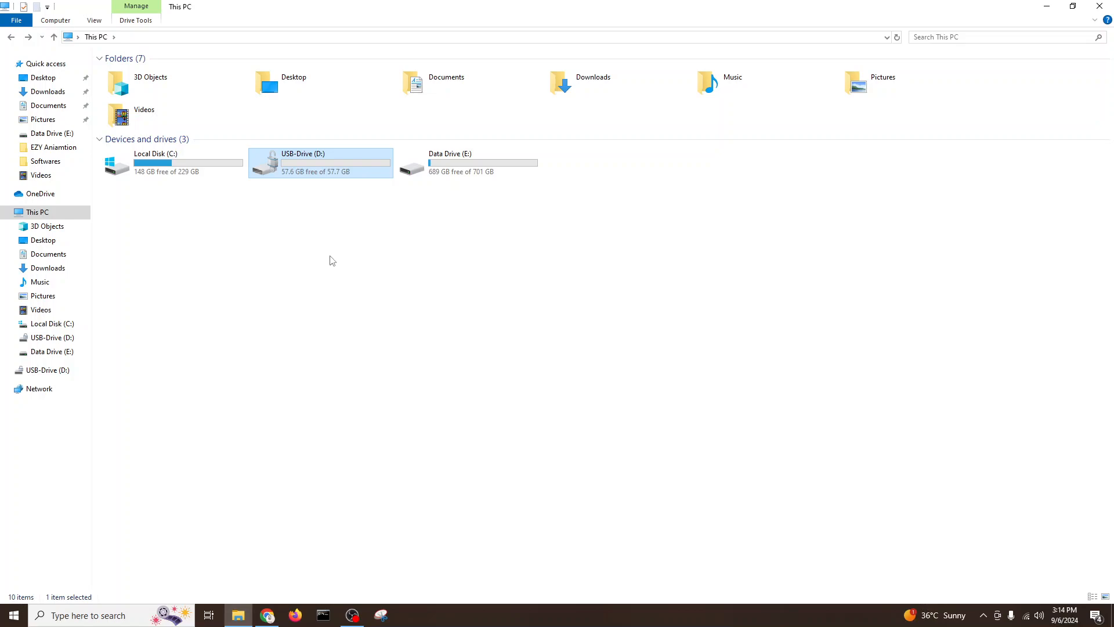
{"action": "mouse_move", "coordinate": [392, 265]}
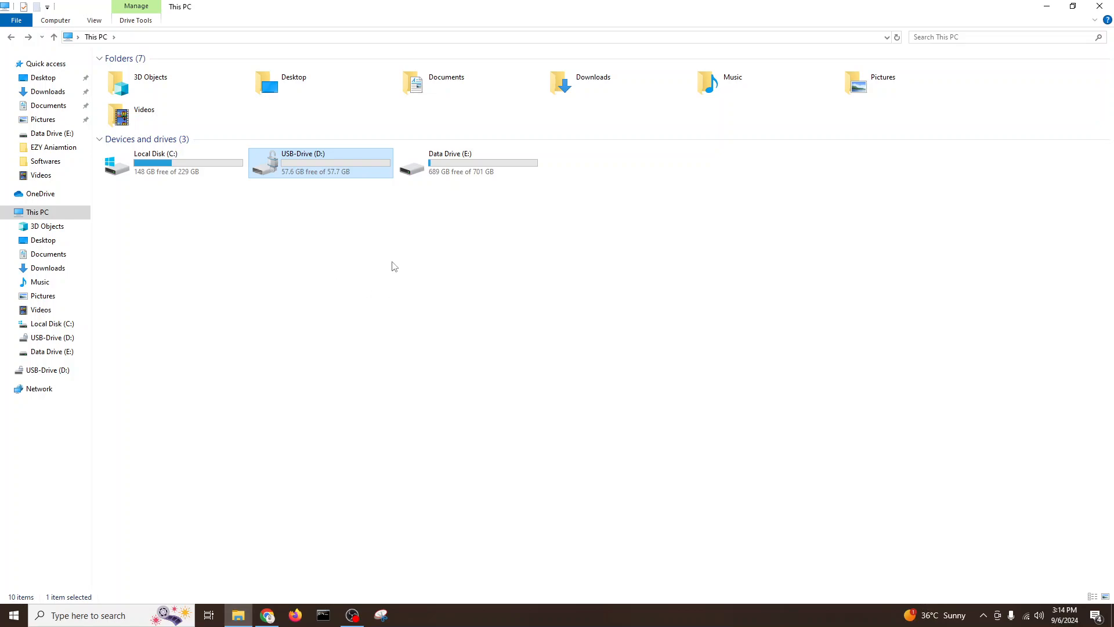